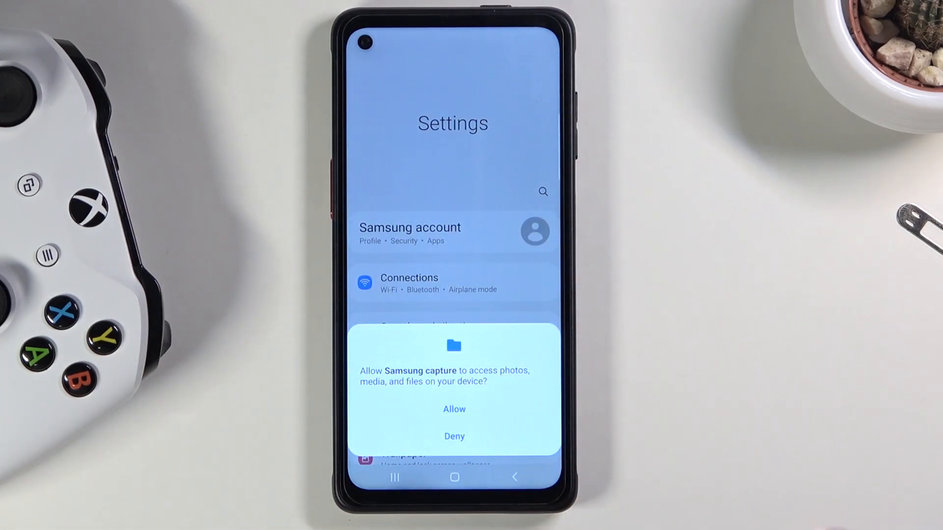
- Allow Samsung capture to access photos and media, then capture the Settings main screen
click(453, 409)
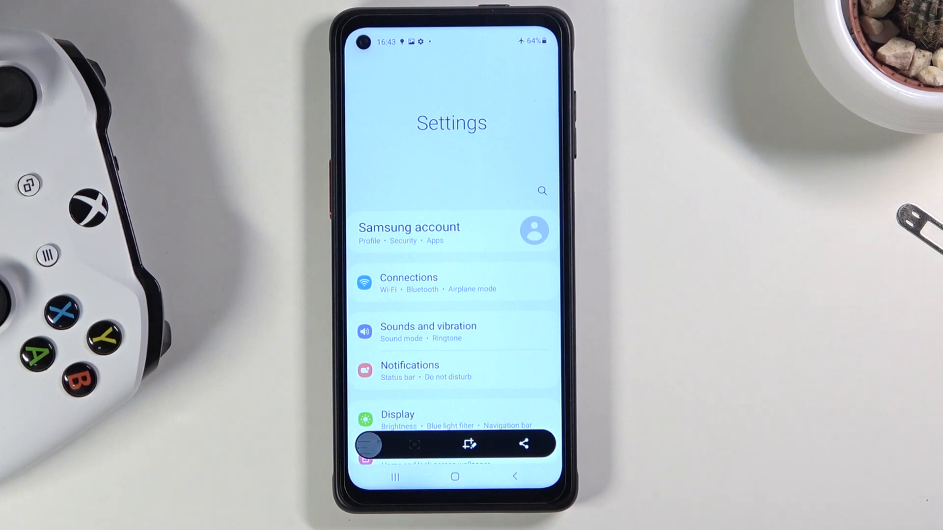
- Extend the capture down the Settings list with scroll capture, then return to the home screen
scroll(down, 3)
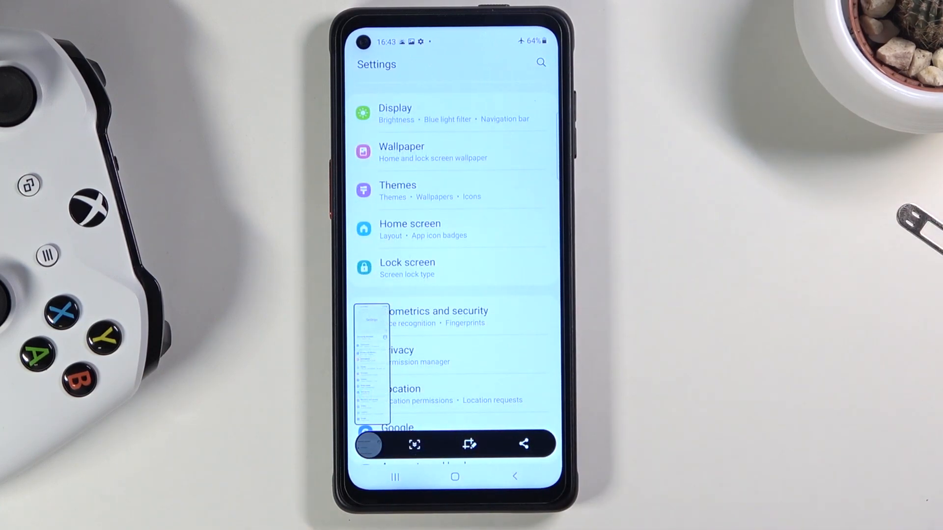
scroll(down, 3)
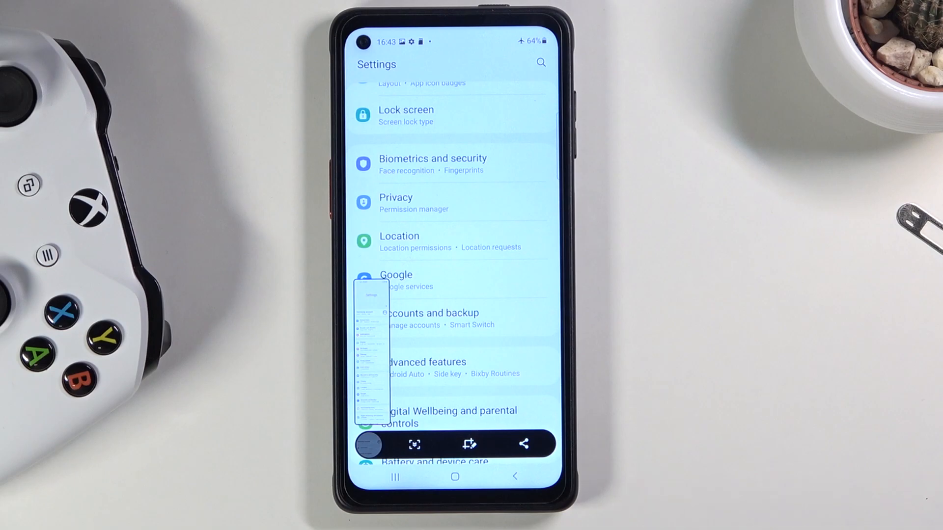
click(455, 478)
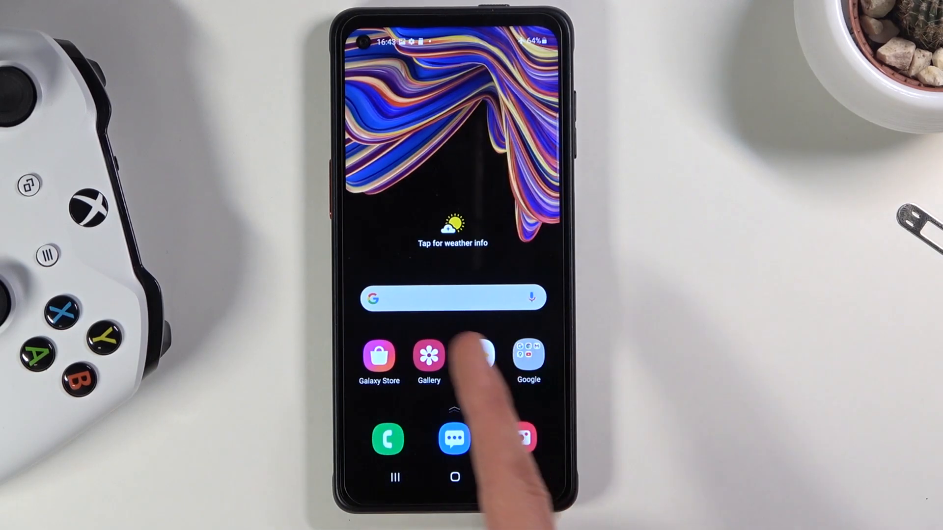
click(429, 356)
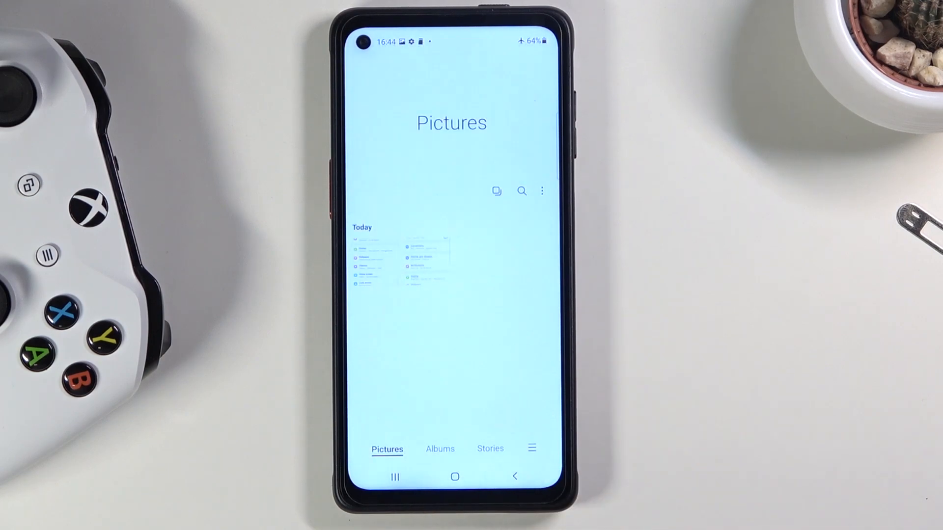
click(439, 449)
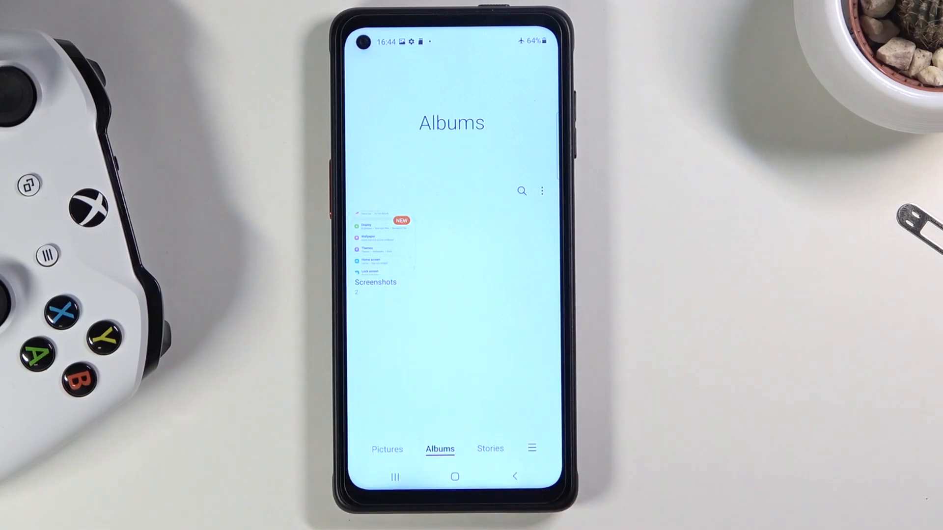
click(455, 477)
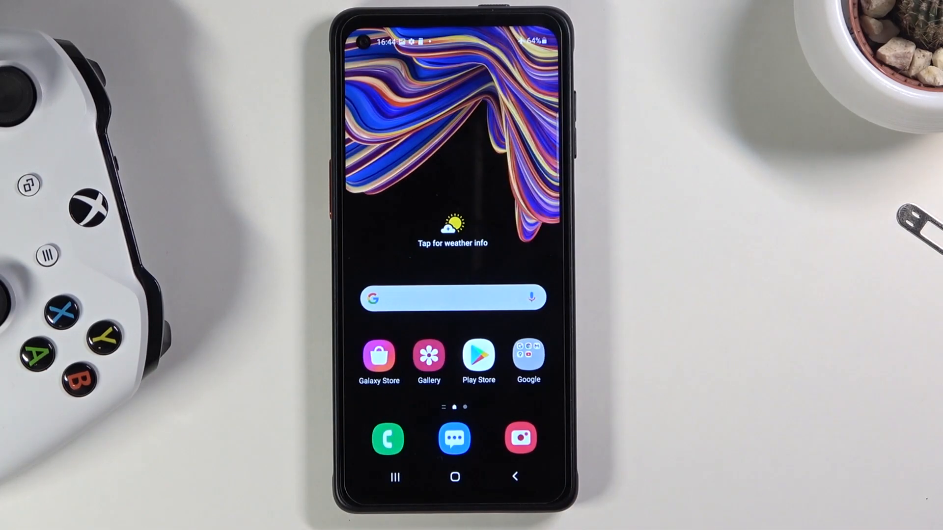